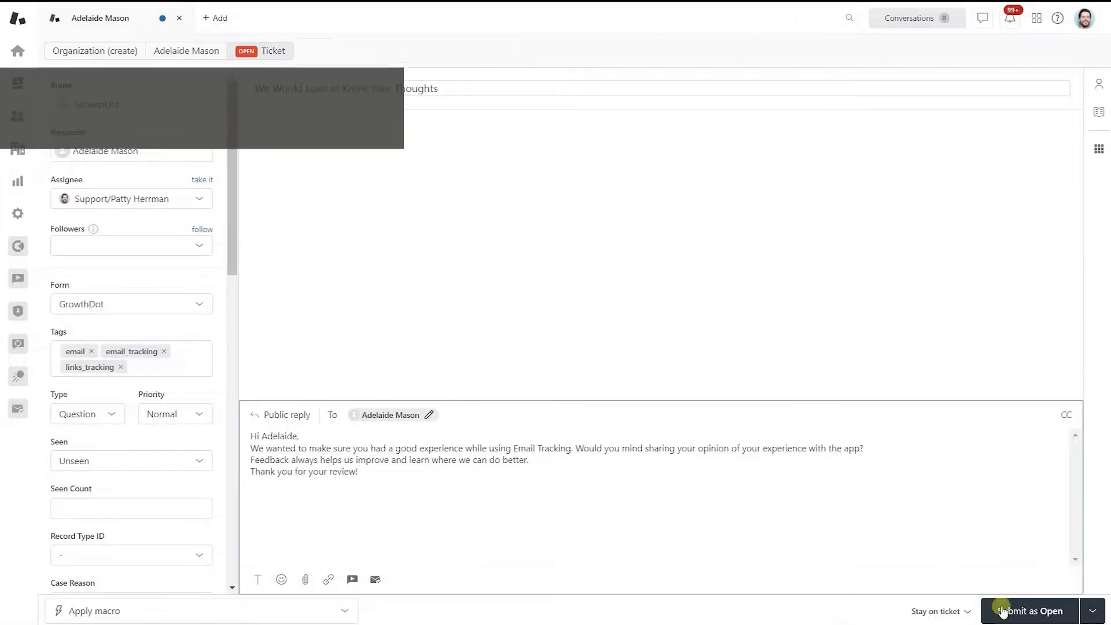
Submit the feedback request as Open, then reopen its ticket from unsolved tickets sorted by Seen.
{"action": "left_click", "coordinate": [1006, 611]}
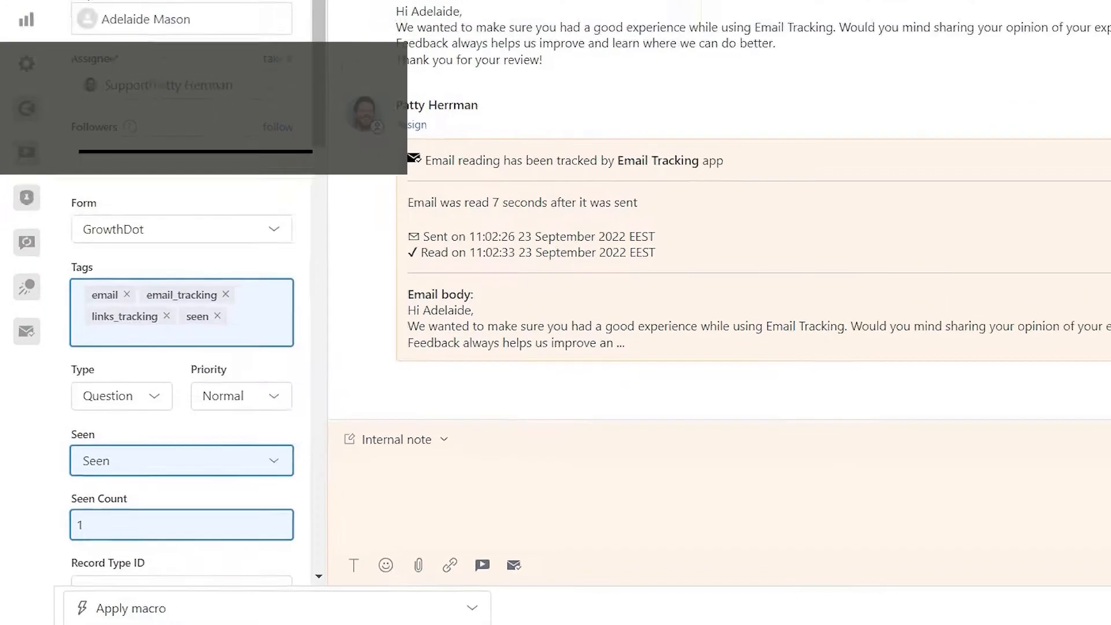
{"action": "left_click", "coordinate": [147, 155]}
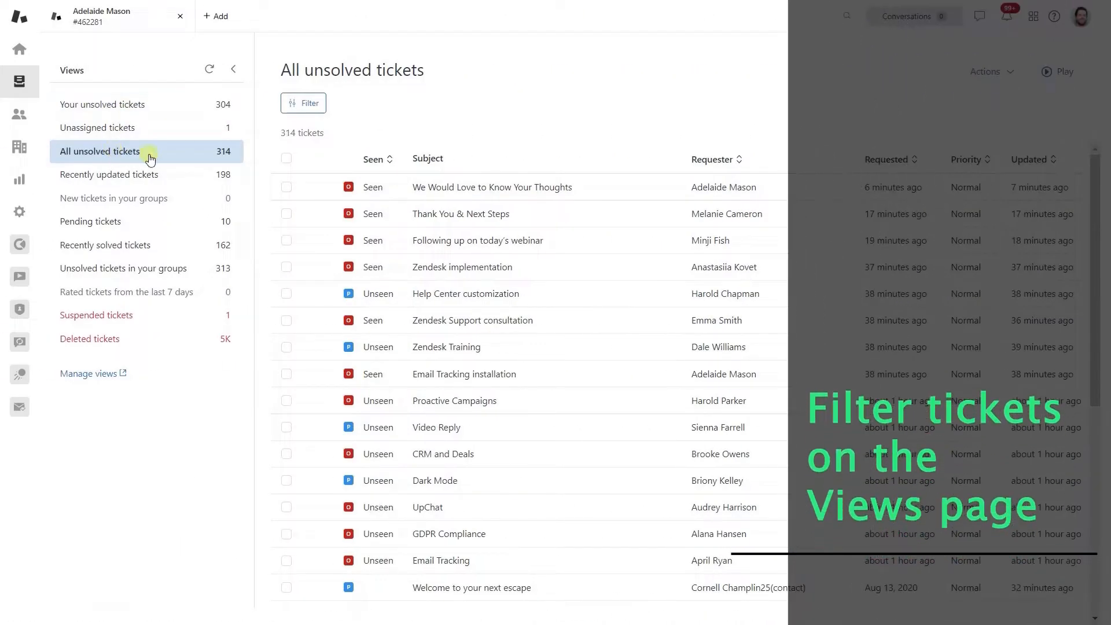
{"action": "left_click", "coordinate": [380, 163]}
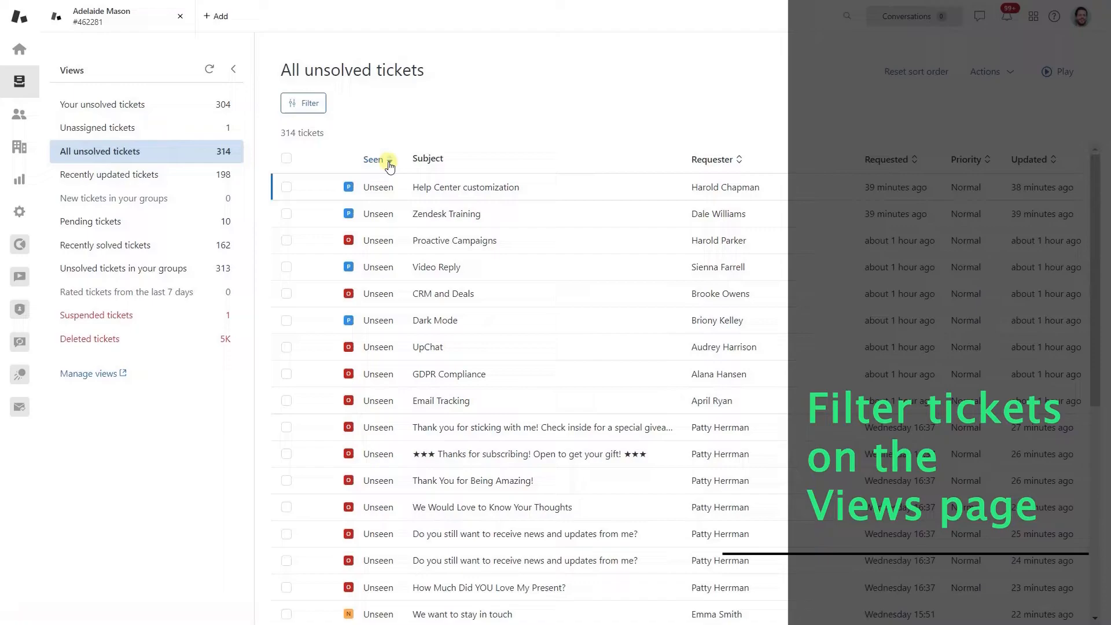
{"action": "left_click", "coordinate": [492, 507]}
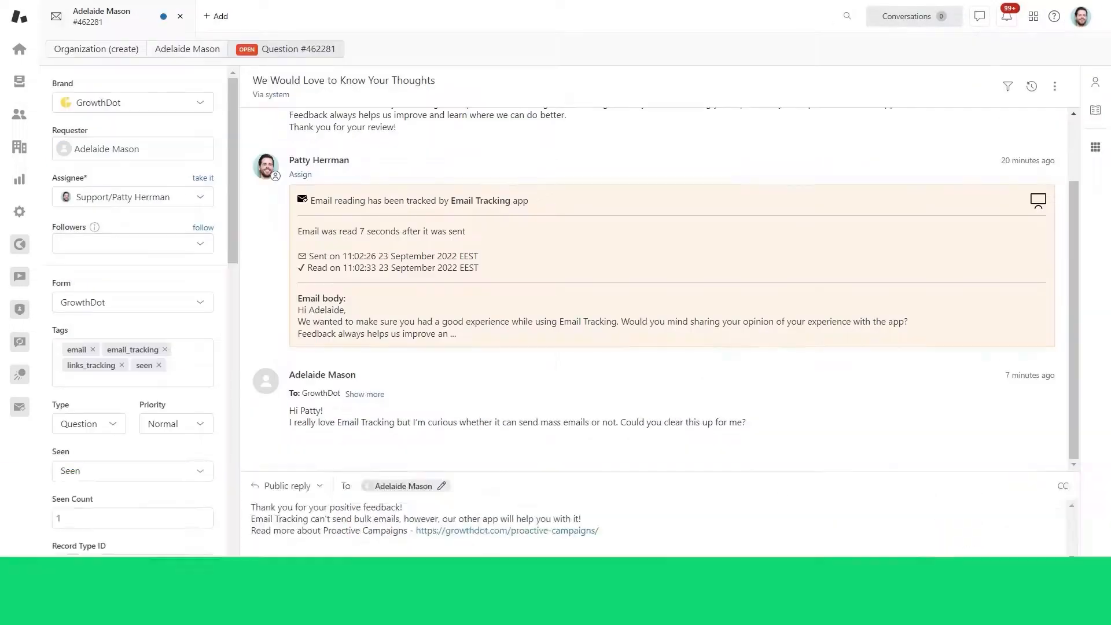
{"action": "left_click", "coordinate": [176, 565]}
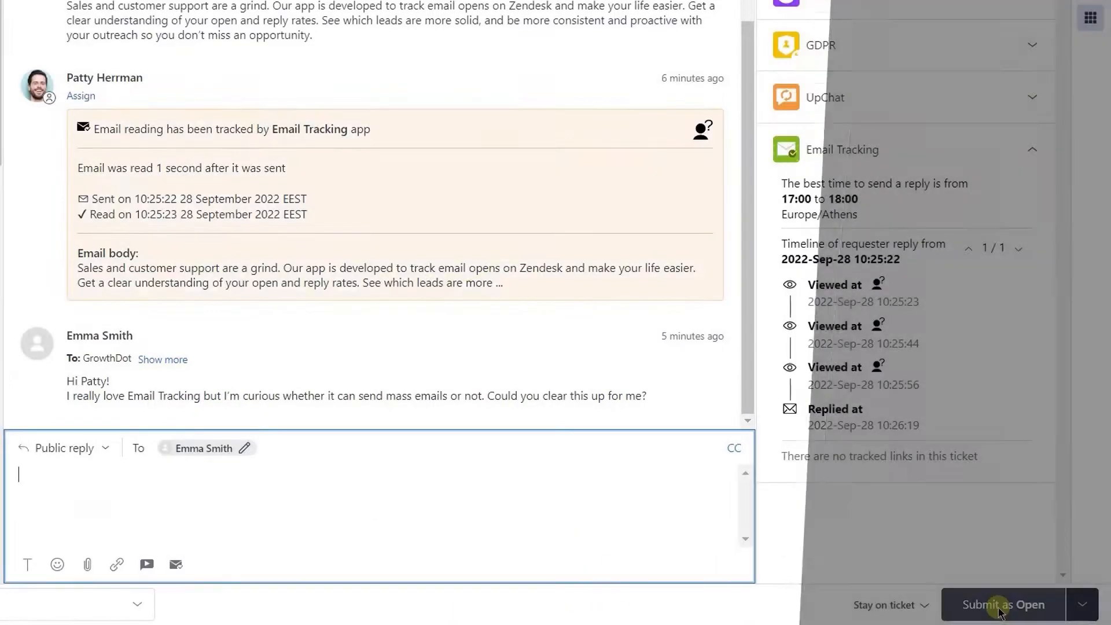
{"action": "left_click", "coordinate": [997, 620]}
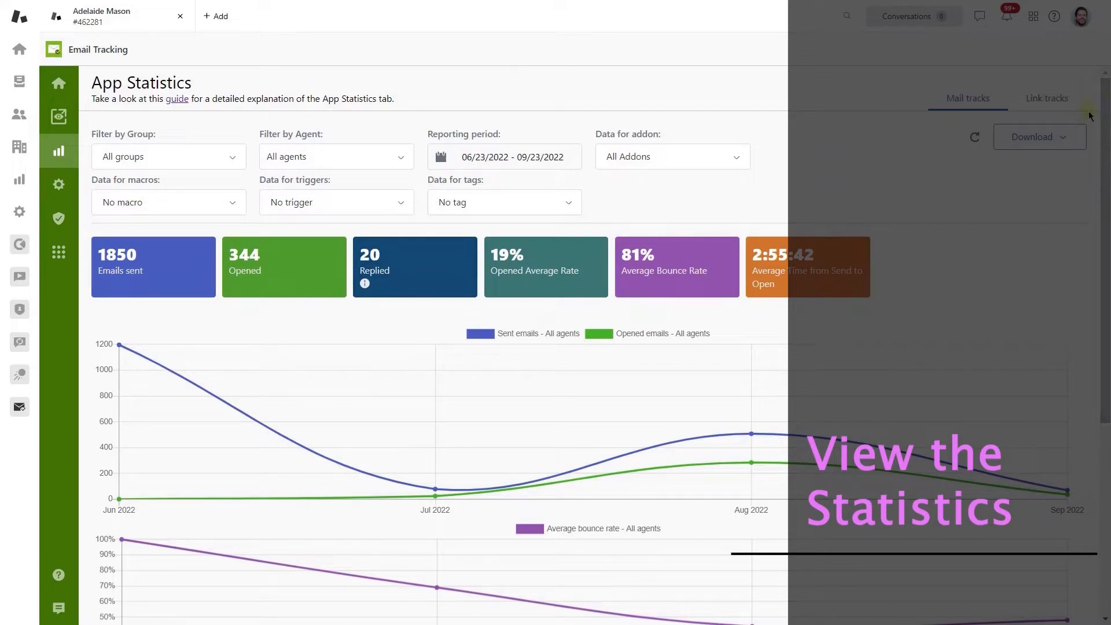
Show the Link tracks statistics: 15 links sent, 10 opened, 67% open rate.
{"action": "left_click", "coordinate": [1046, 98]}
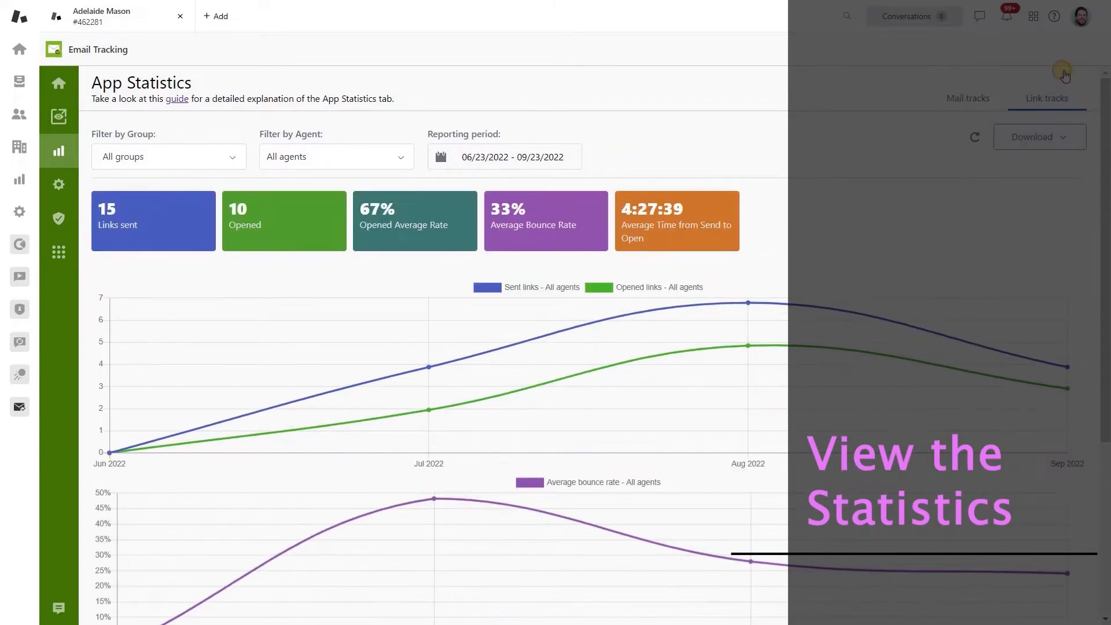